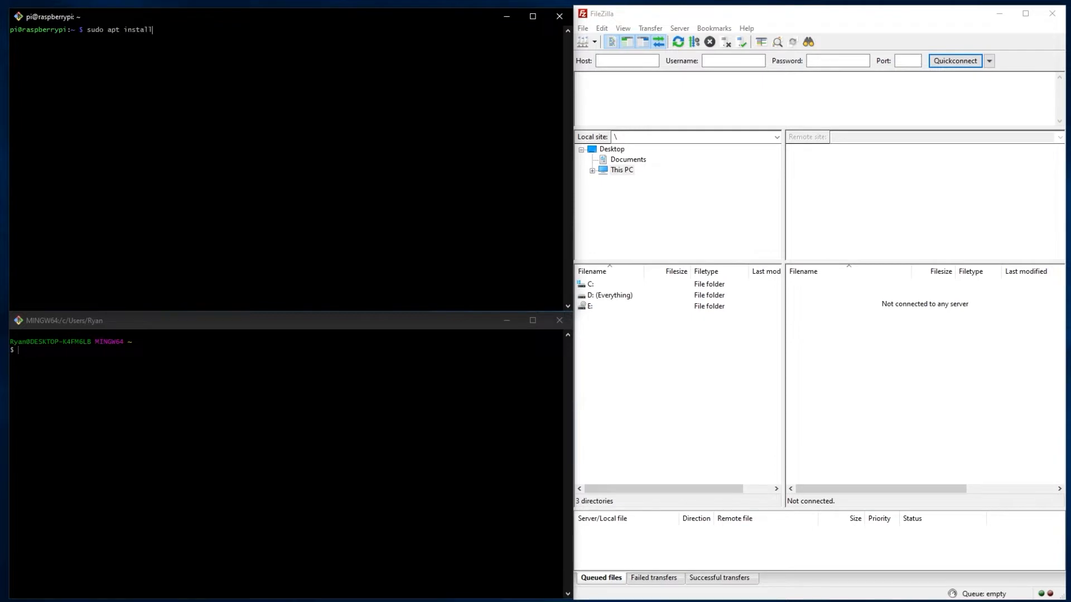
# Install openjdk-8-jre-headless on the Raspberry Pi with apt and confirm with Y
pyautogui.write('openjdk')
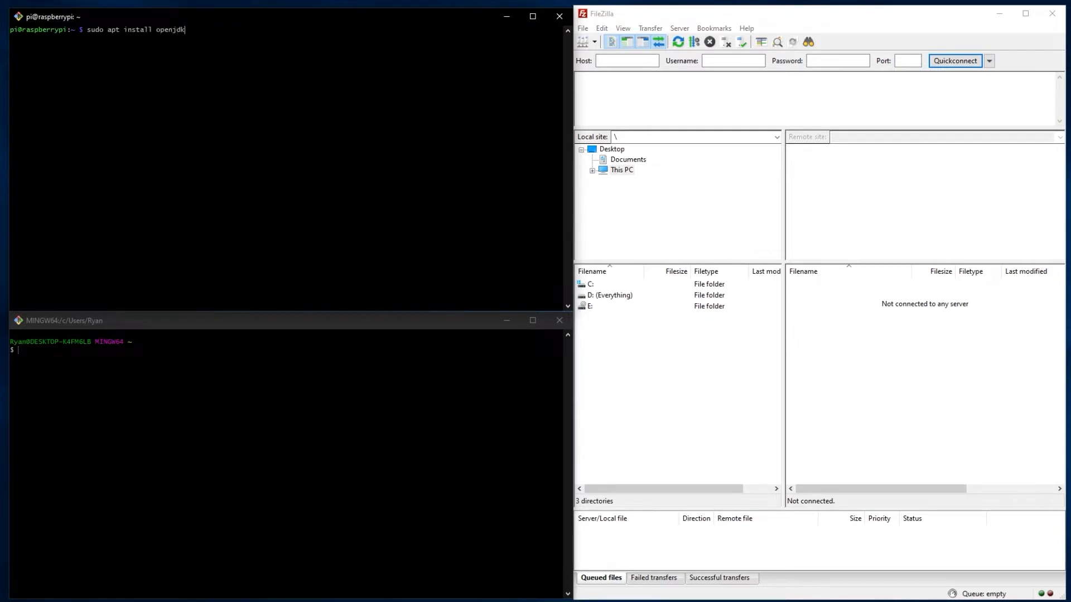
pyautogui.write('-')
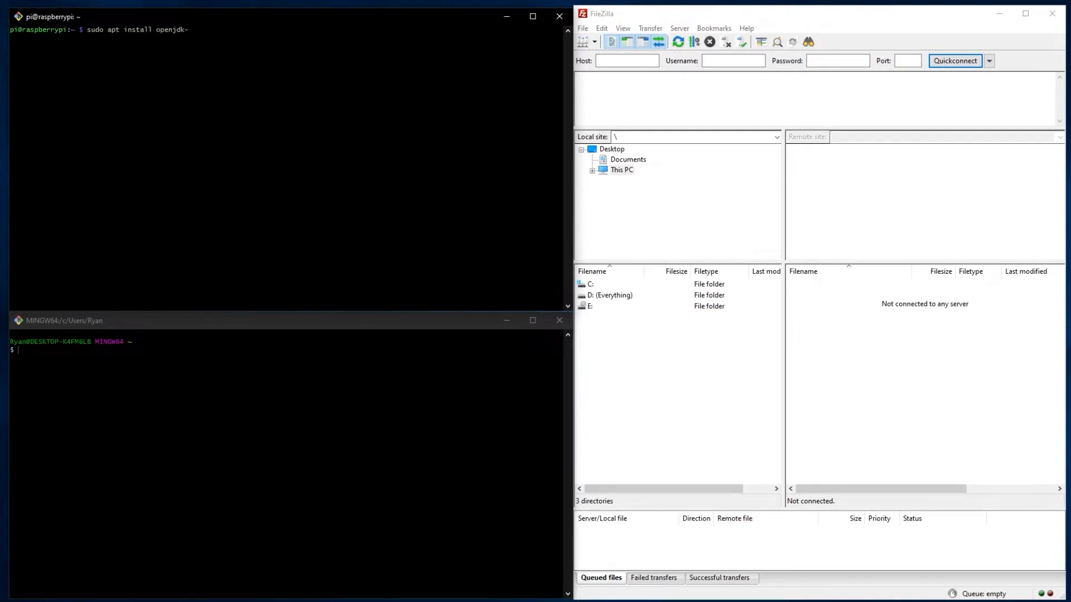
pyautogui.write('8-jre')
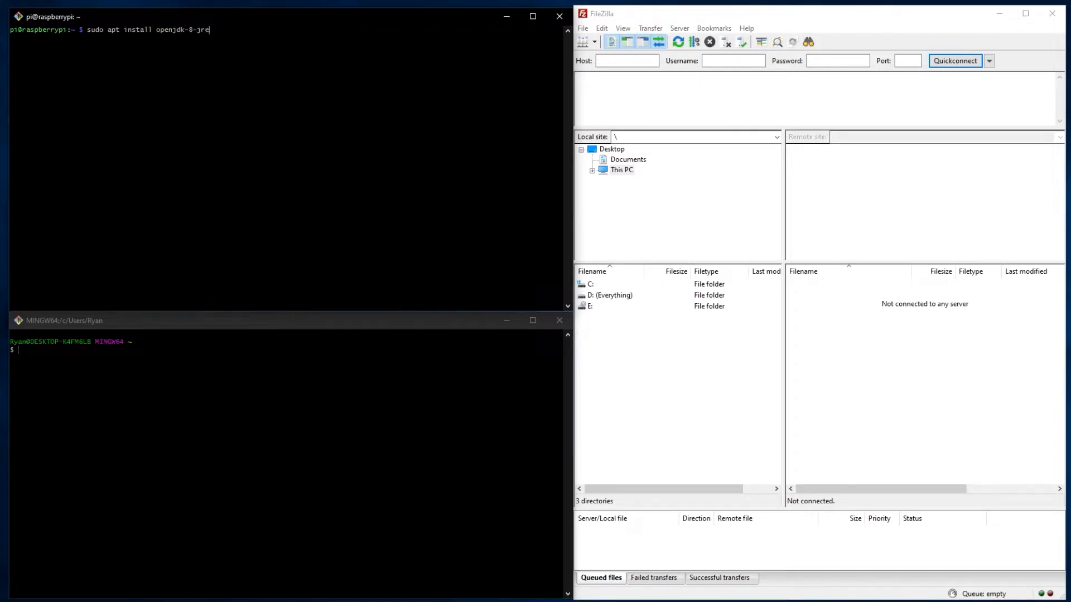
pyautogui.write('headless')
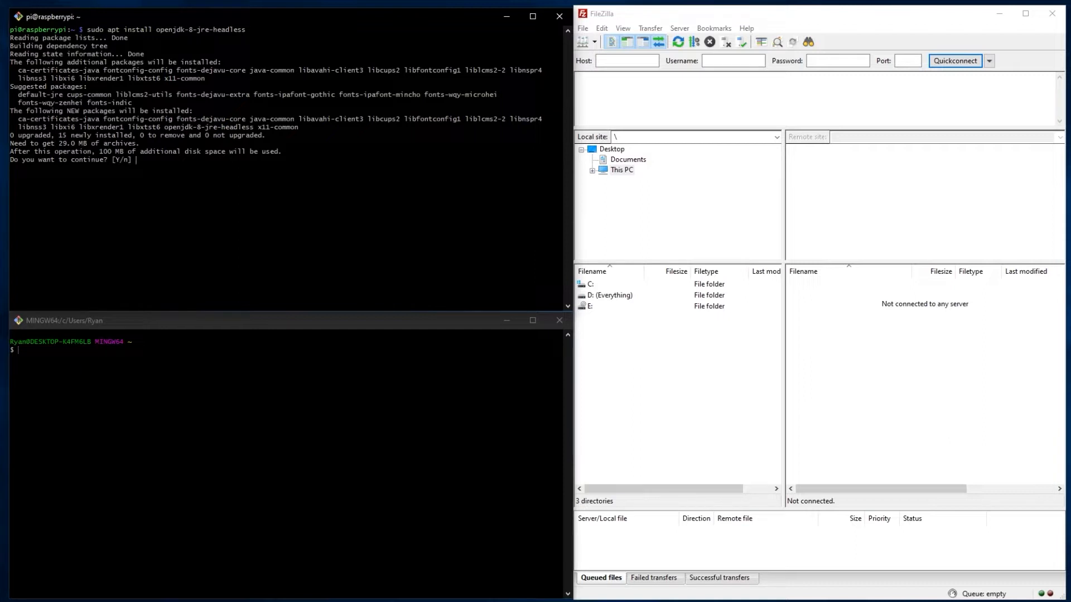
pyautogui.write('y')
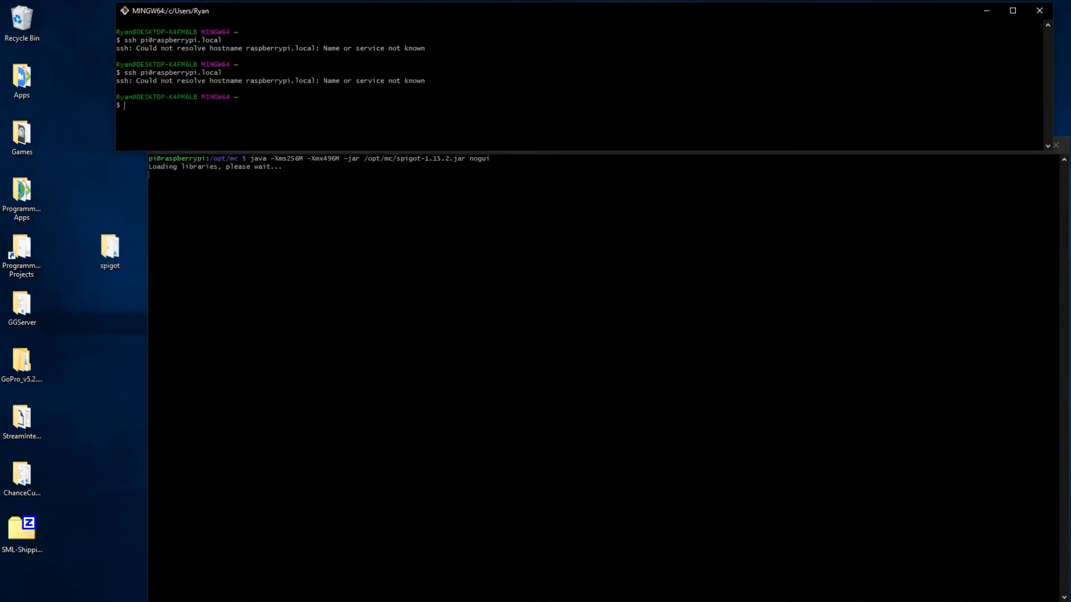
pyautogui.write('clear')
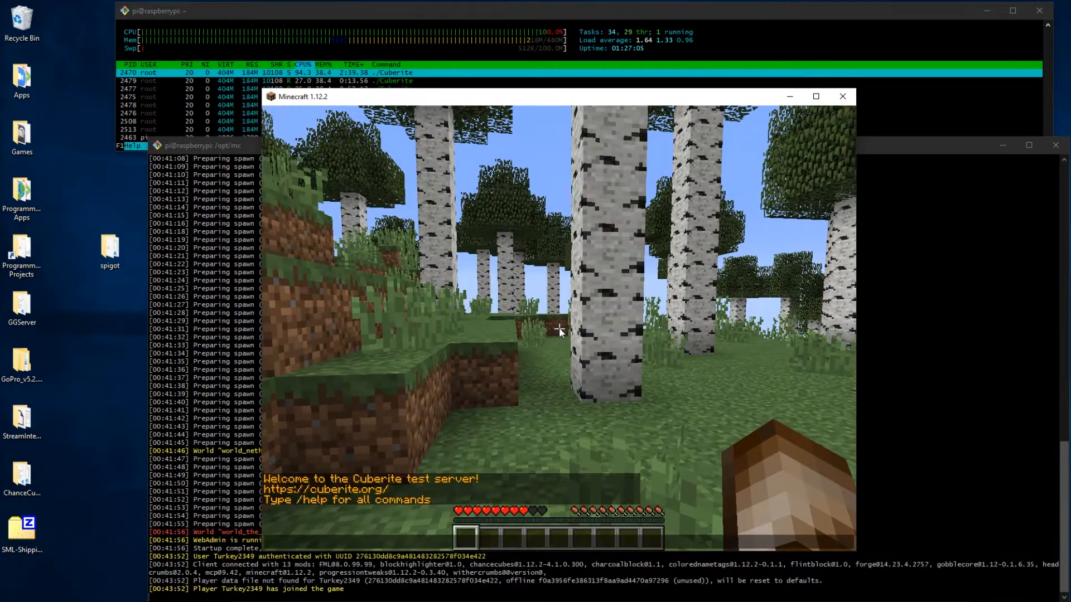
# Grant operator status on the Cuberite server with the /op command
pyautogui.write('/op')
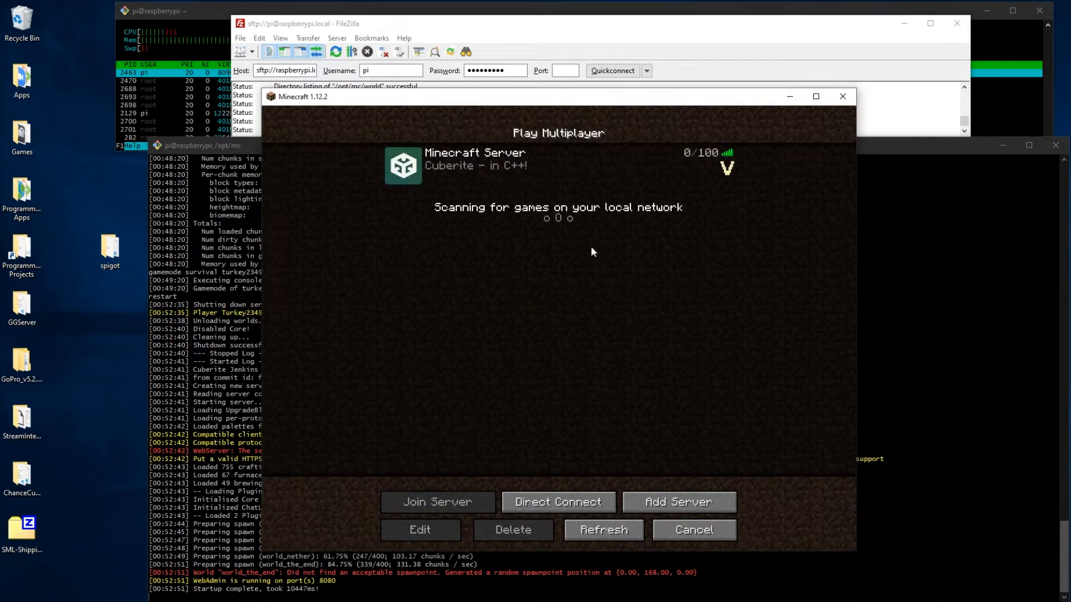
pyautogui.moveTo(727, 170)
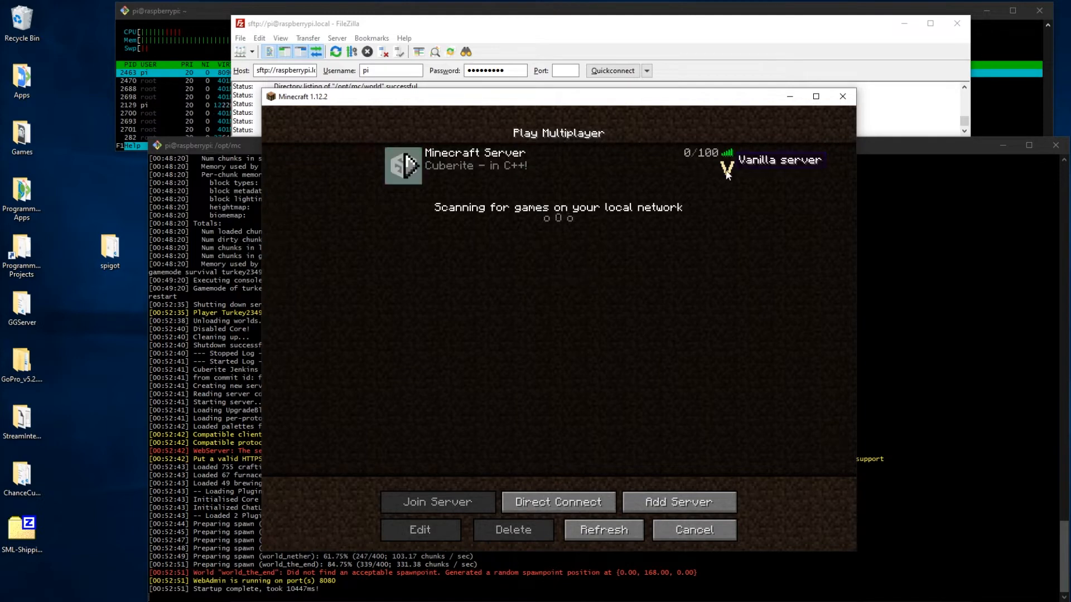
# Join the Cuberite Minecraft Server entry from the multiplayer list
pyautogui.click(436, 502)
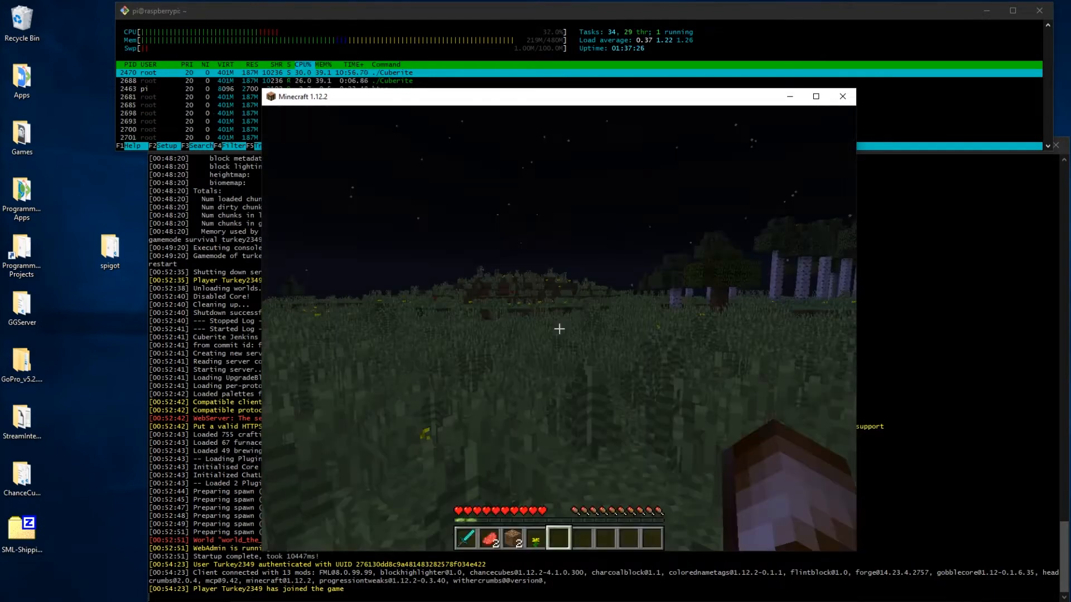
# Switch to creative with /gamemode creative and search the inventory for spawn eggs
pyautogui.write('/gamemode')
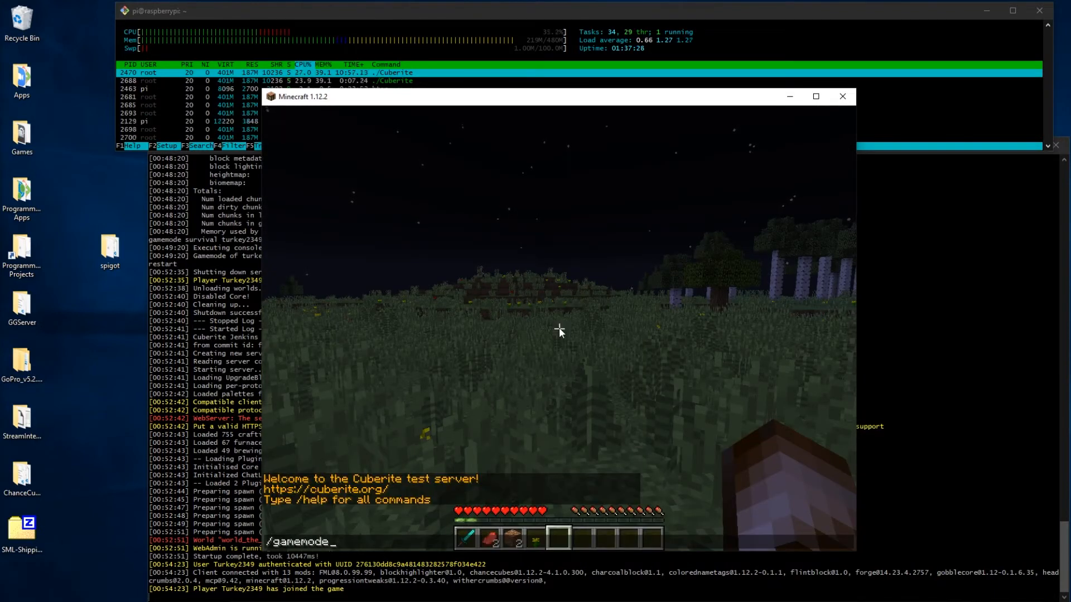
pyautogui.write('cr')
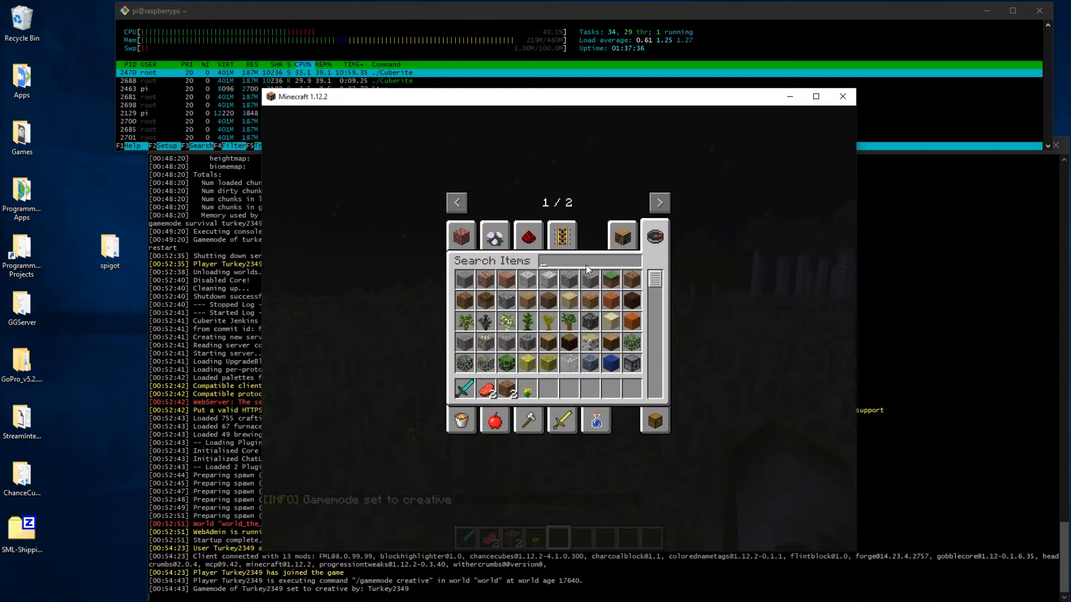
pyautogui.write('spaw')
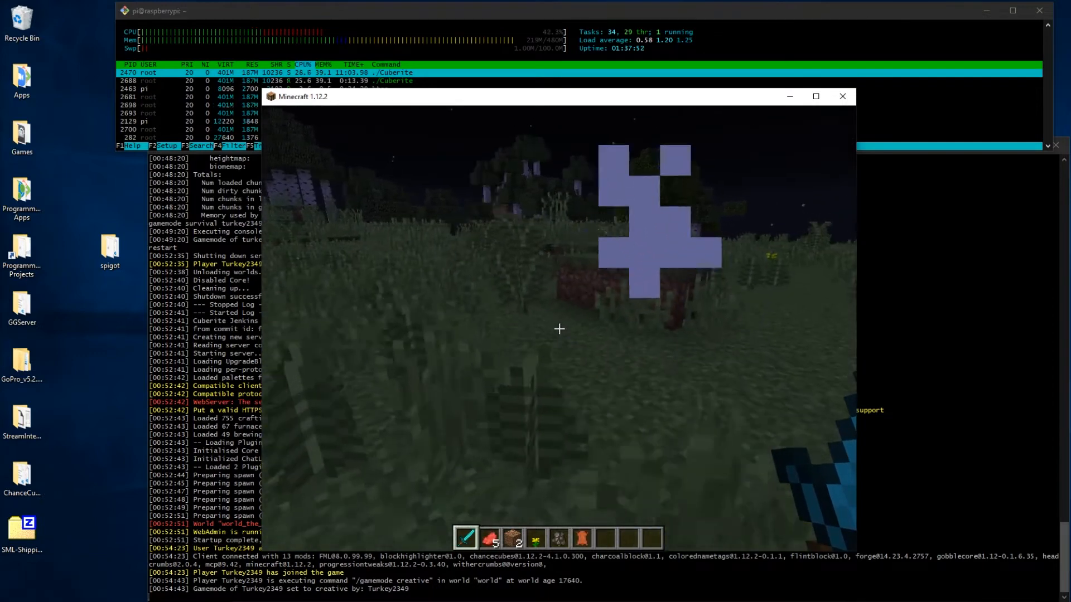
# Close the creative inventory and return to world spawn with /spawn
pyautogui.press('e')
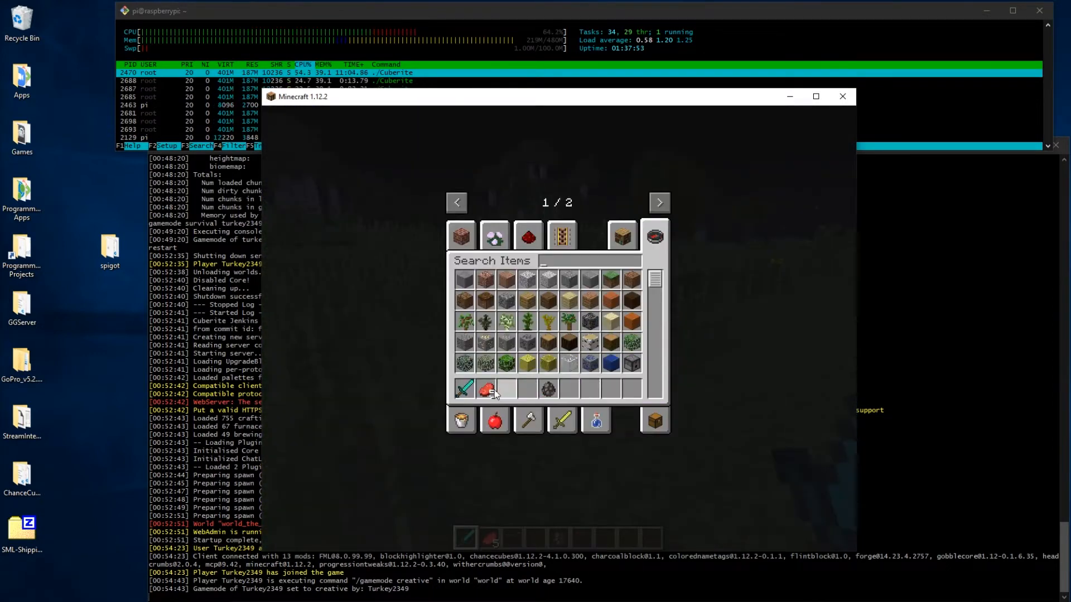
pyautogui.write('e')
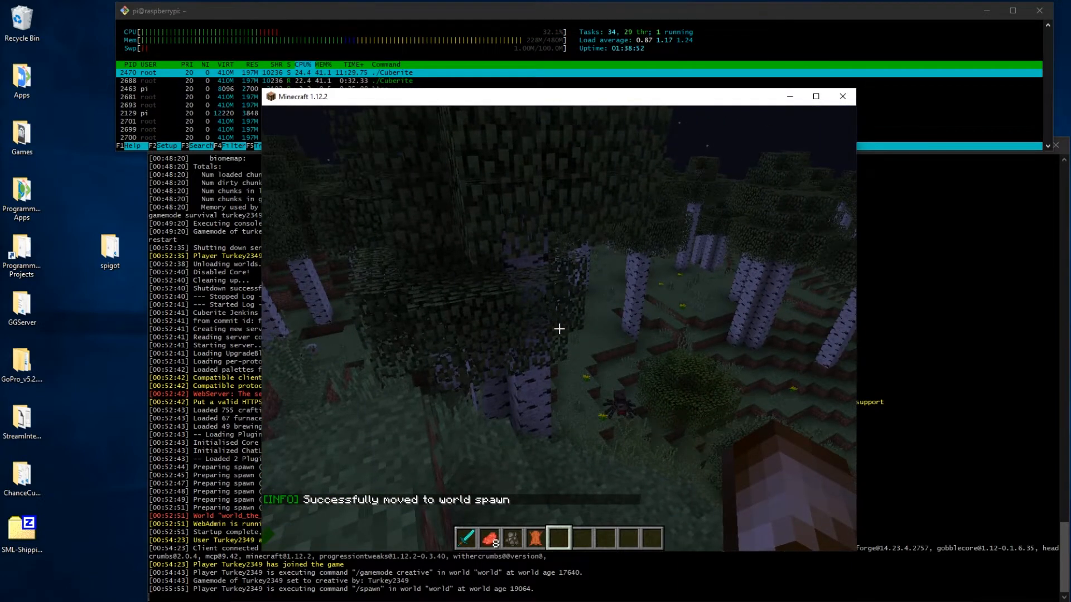
# Set the time to day, chat about gamemode, then run /gamemode survival
pyautogui.write('/time se')
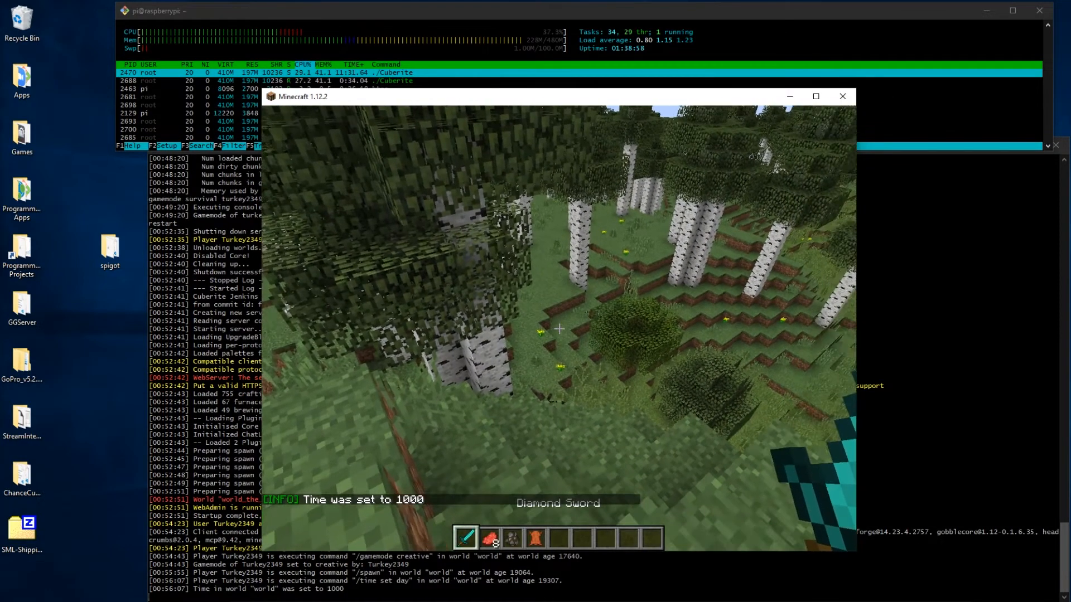
pyautogui.moveTo(559, 330)
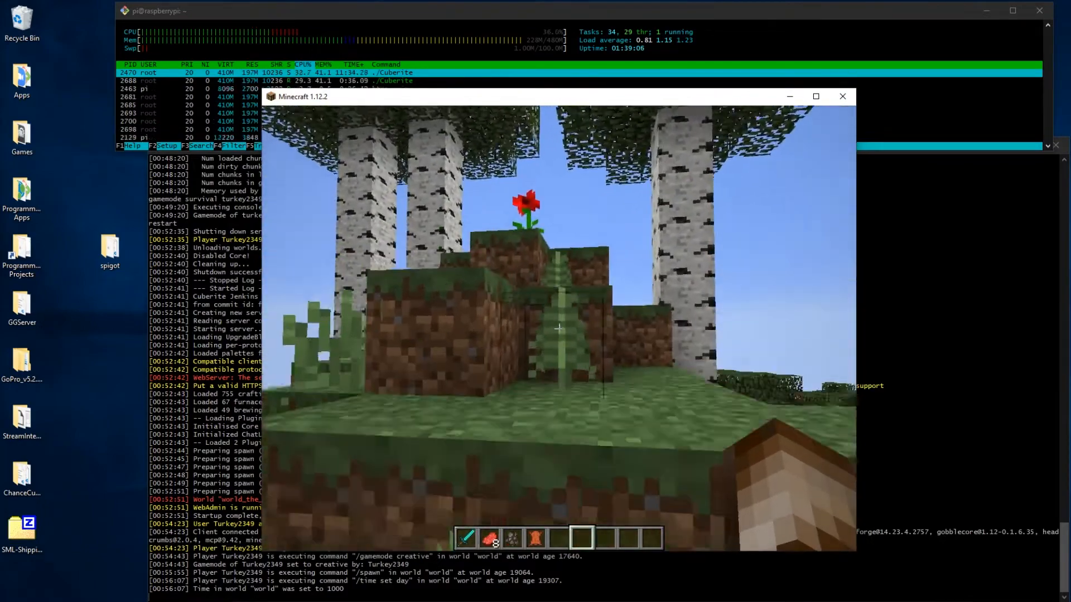
pyautogui.moveTo(557, 328)
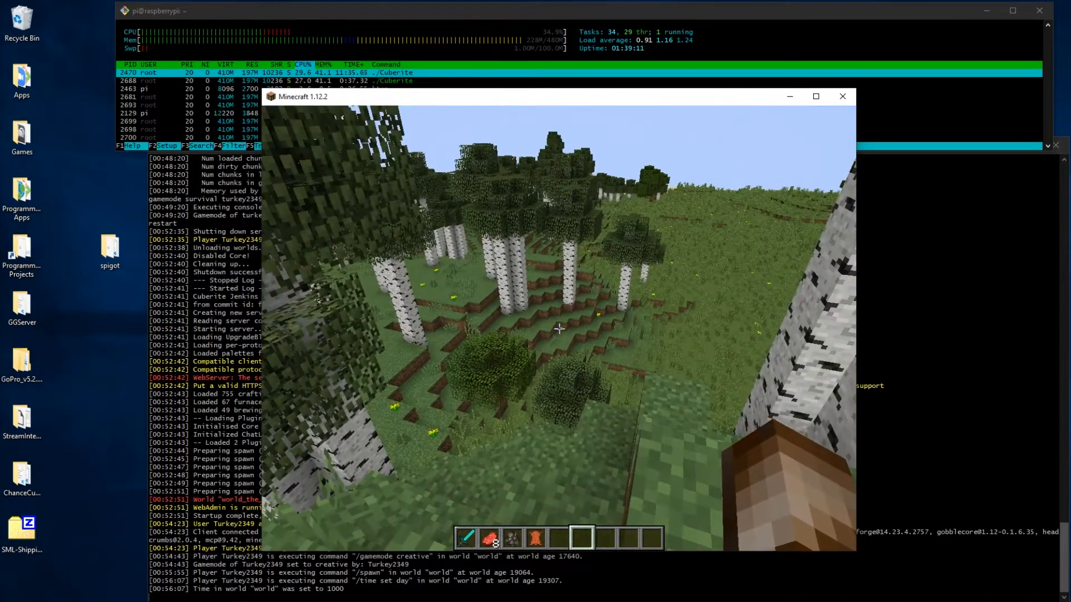
pyautogui.press('e')
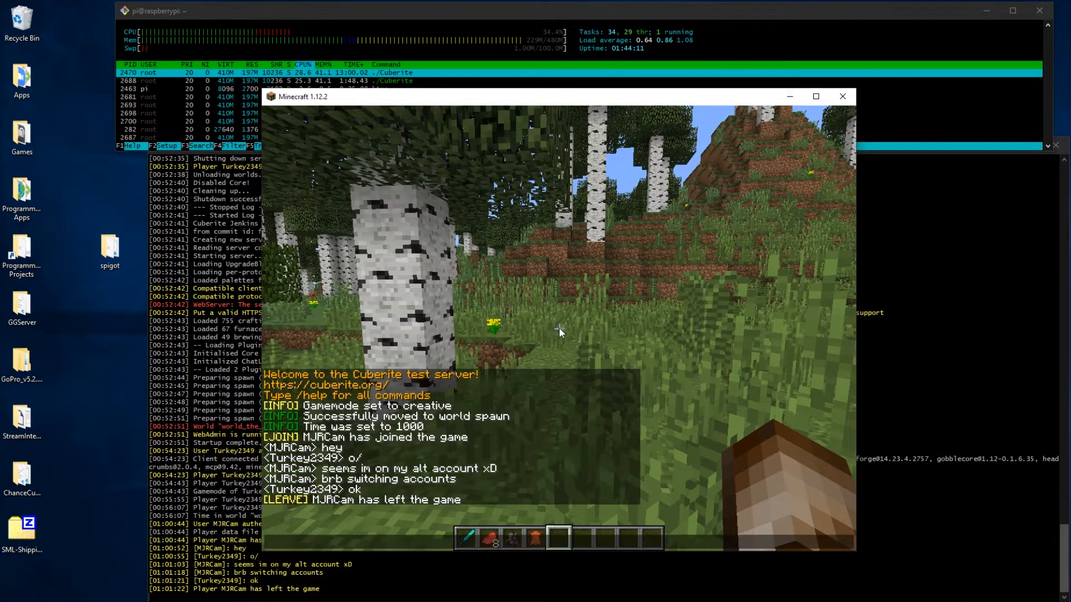
pyautogui.write('gamemo')
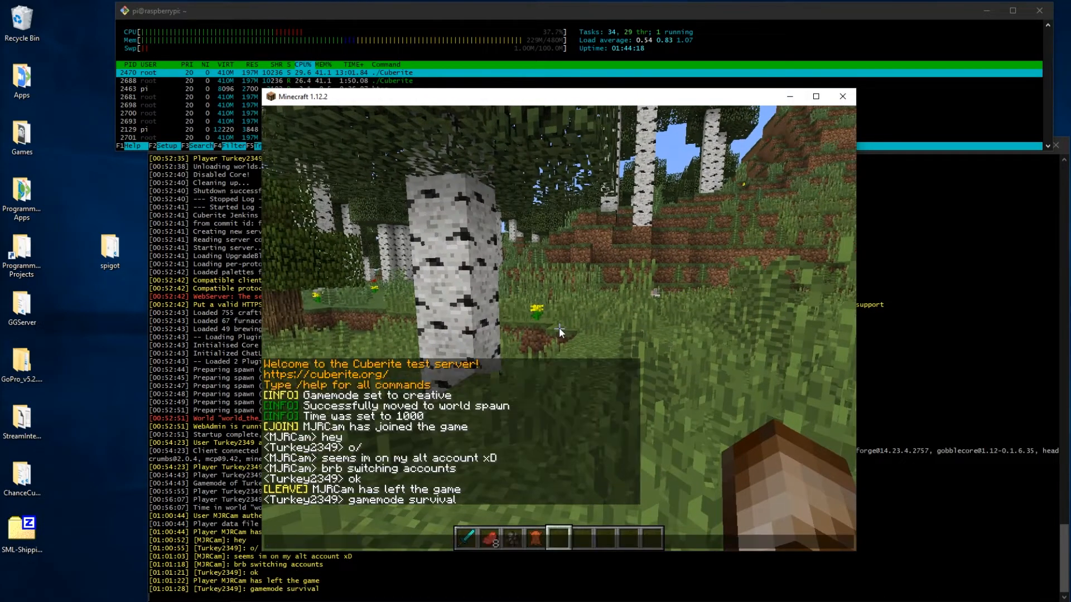
pyautogui.write('/gamemode s')
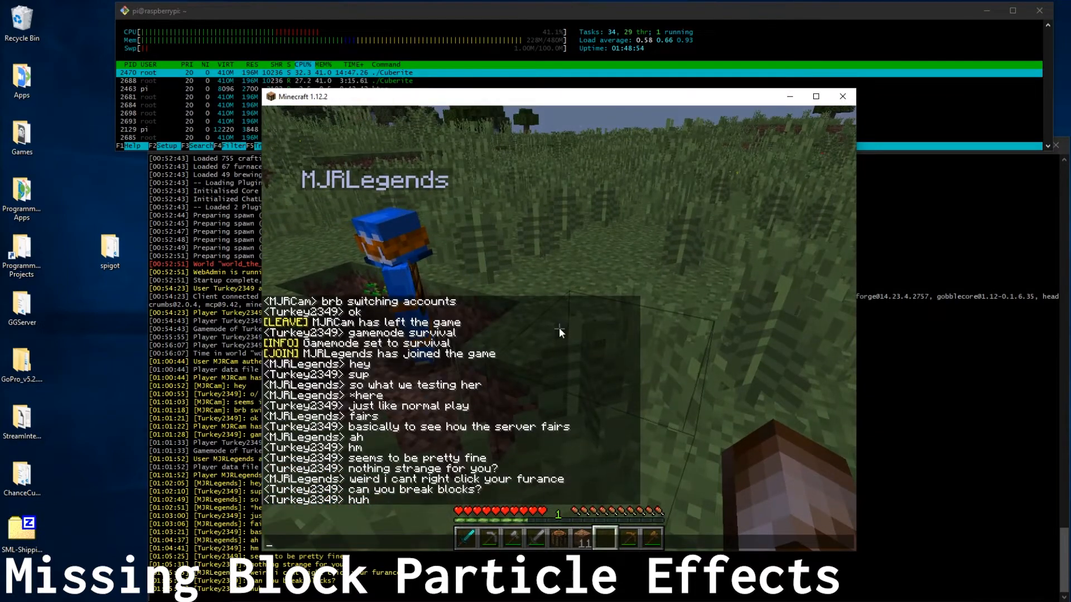
# Report in chat: 'I get no particles / sounds from...' breaking blocks
pyautogui.write('I get')
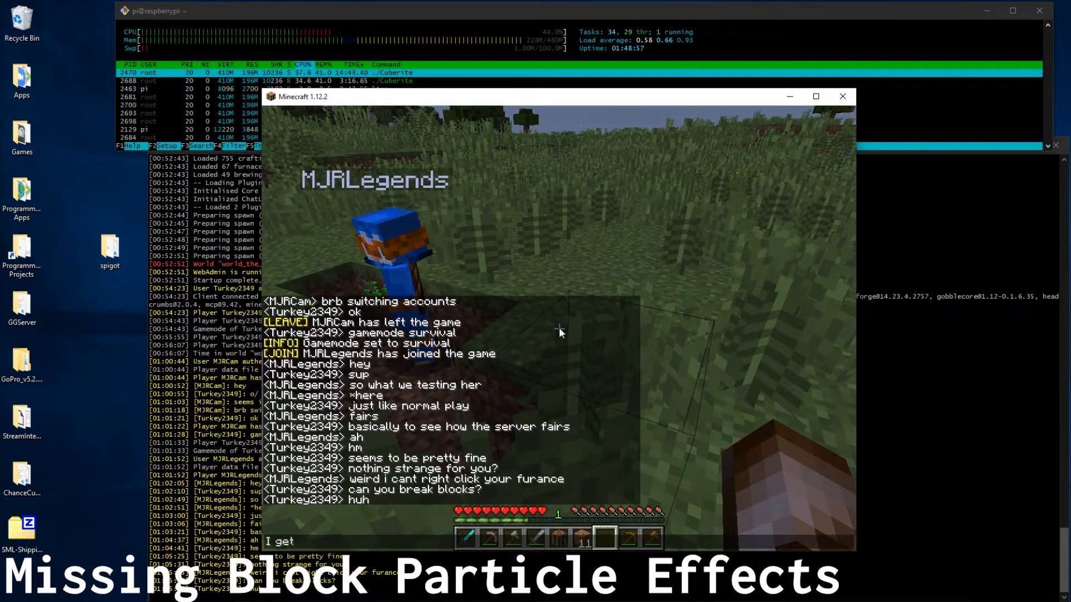
pyautogui.write('no particles')
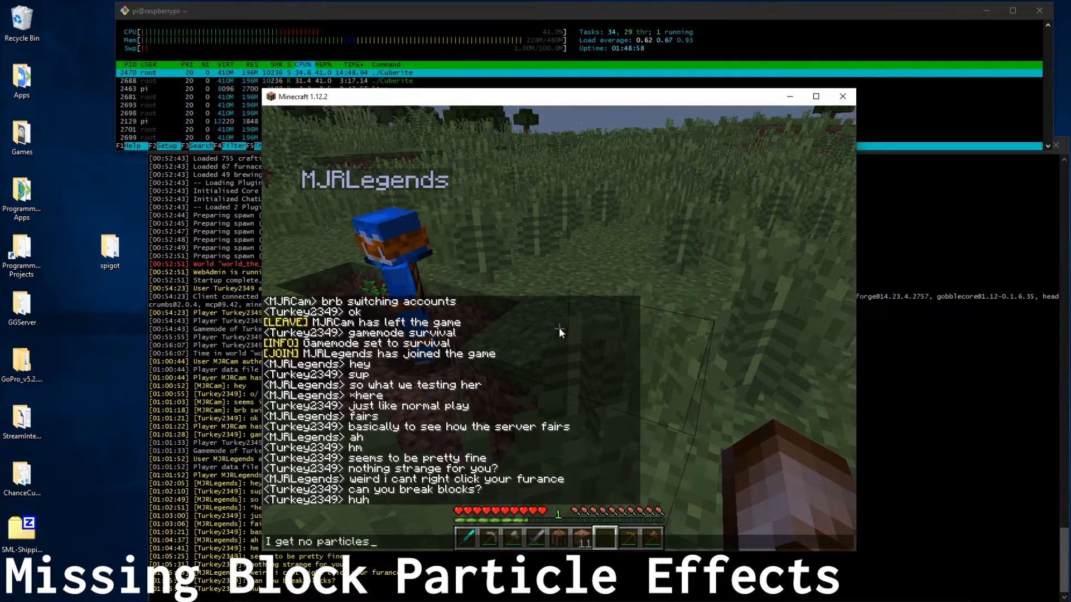
pyautogui.write('/ sounds from')
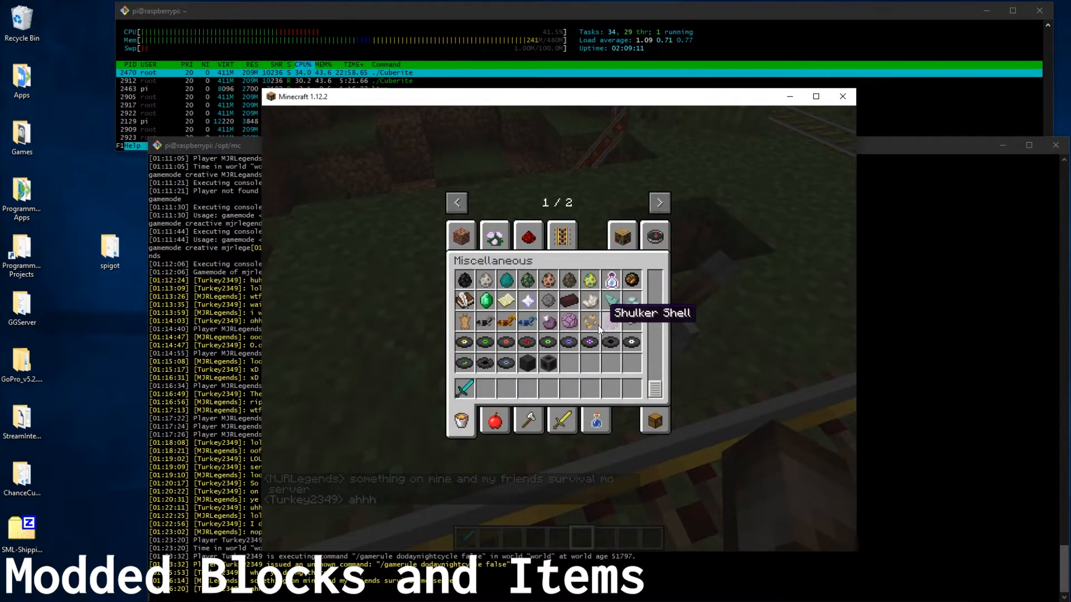
pyautogui.moveTo(484, 389)
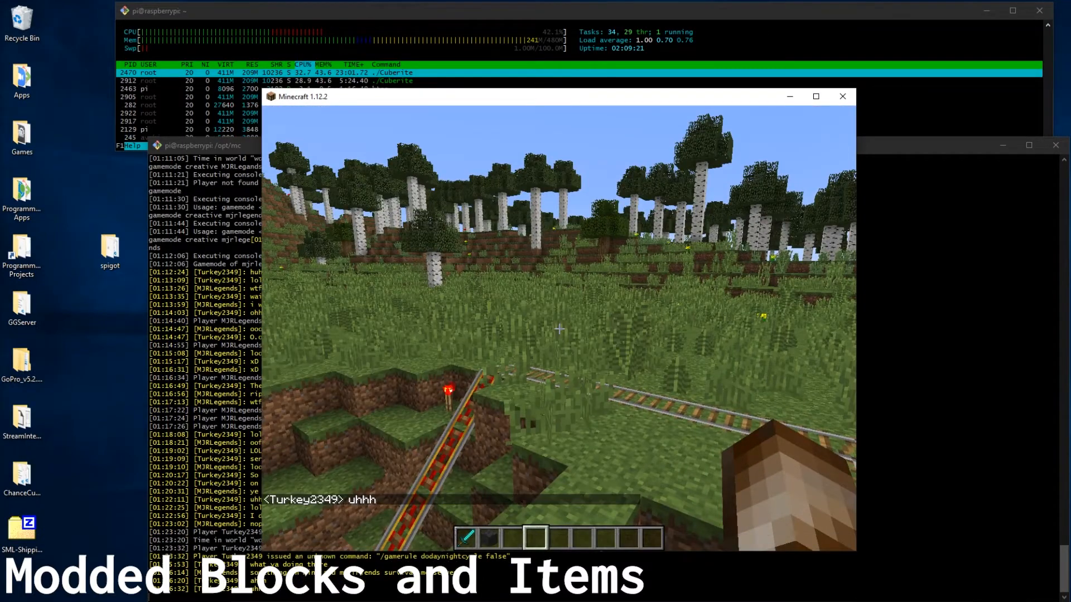
# Start a chat reply beginning with 'what'
pyautogui.write('what')
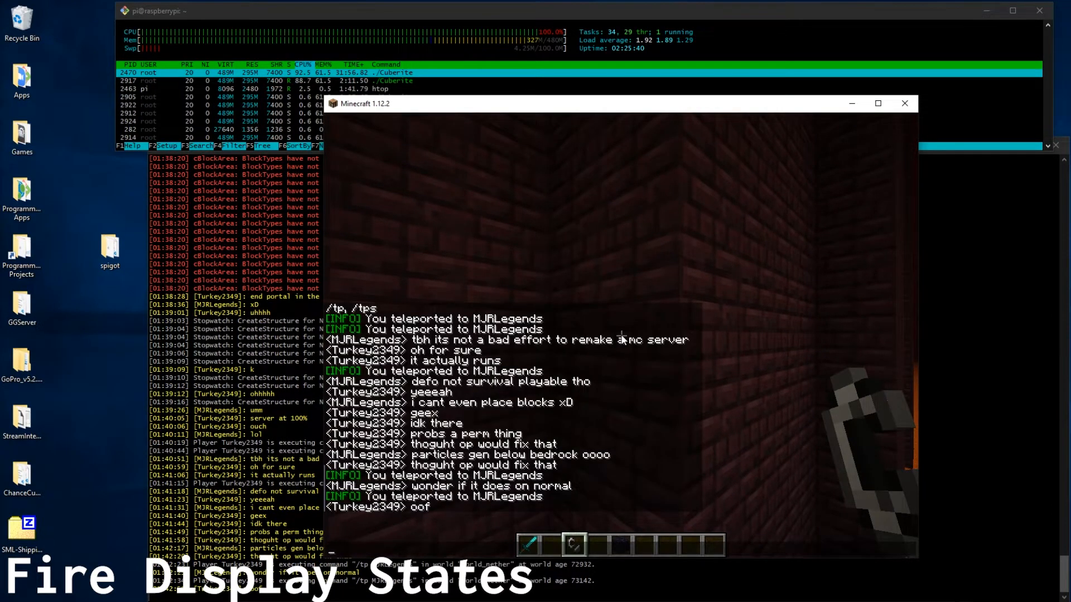
# Send chat messages 'fire on u' and one beginning with 'don''
pyautogui.write('fire on u')
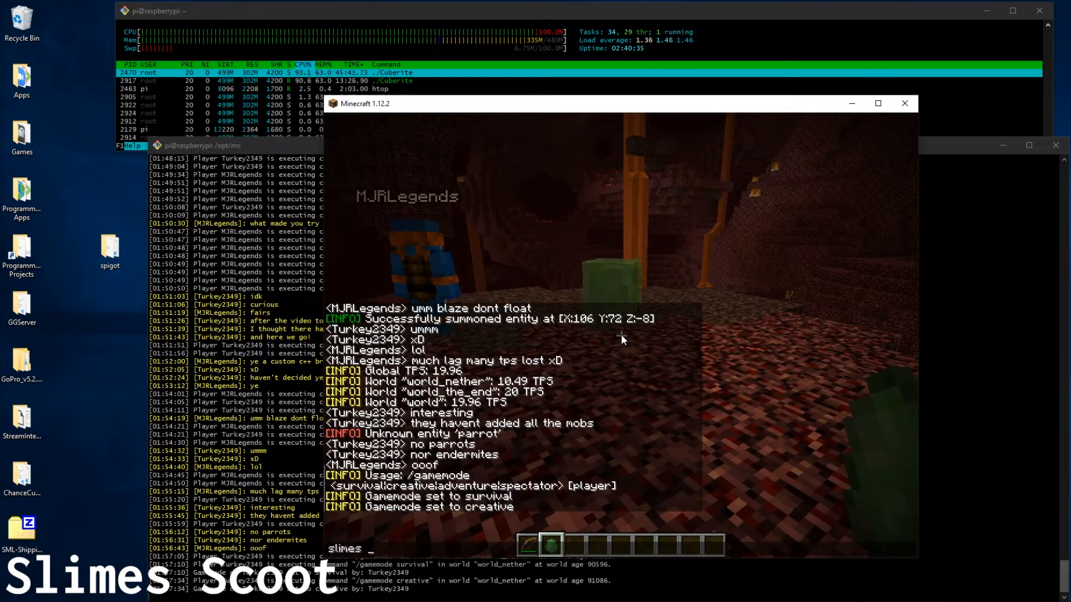
pyautogui.write("don'")
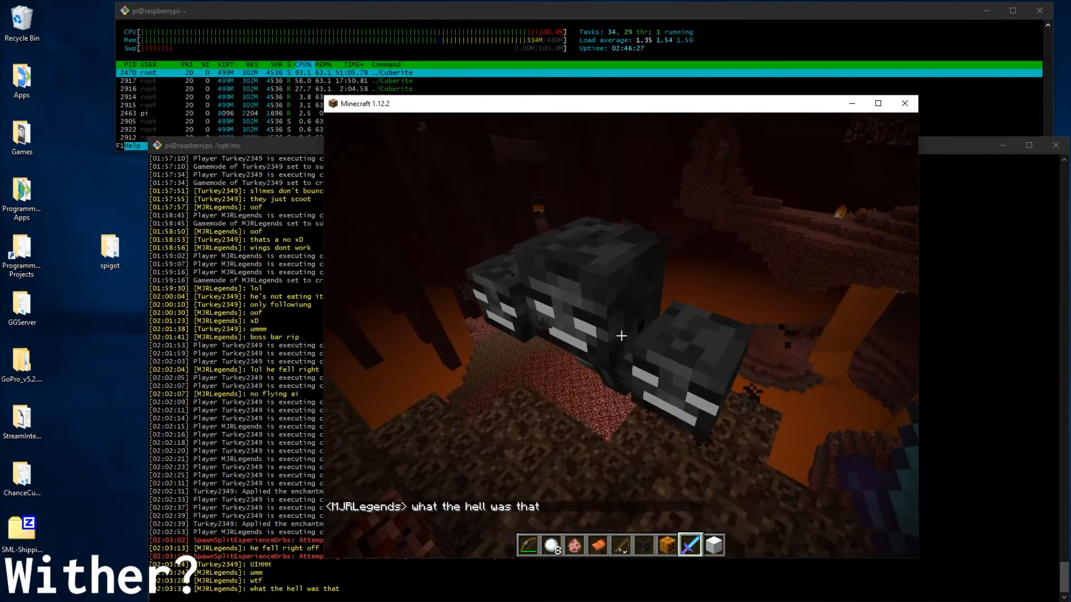
pyautogui.moveTo(620, 335)
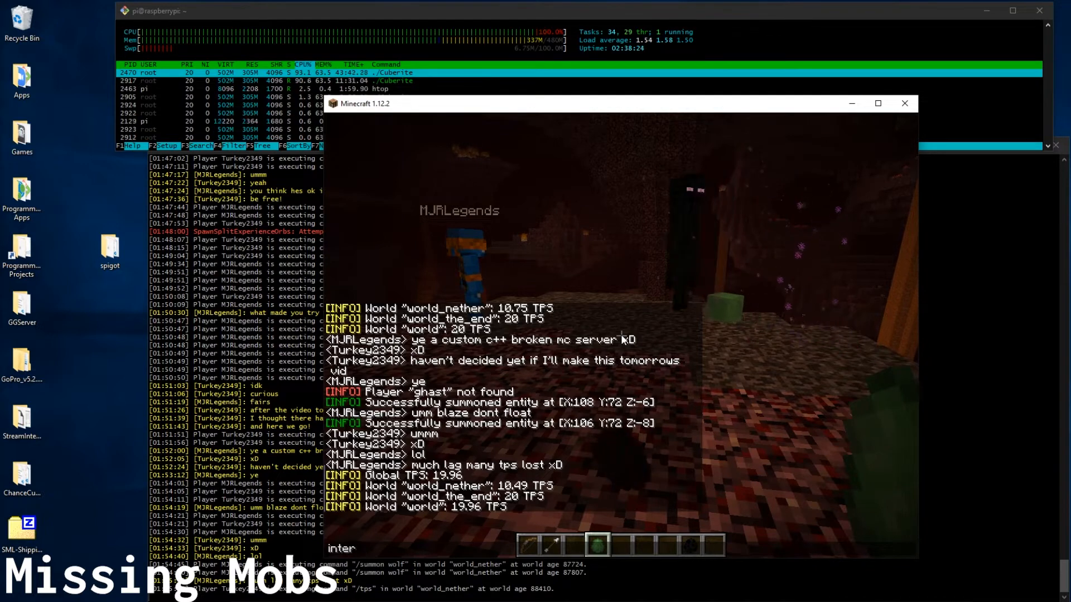
# Remark in chat that those mobs haven't been added yet ('that they havent...')
pyautogui.write('that')
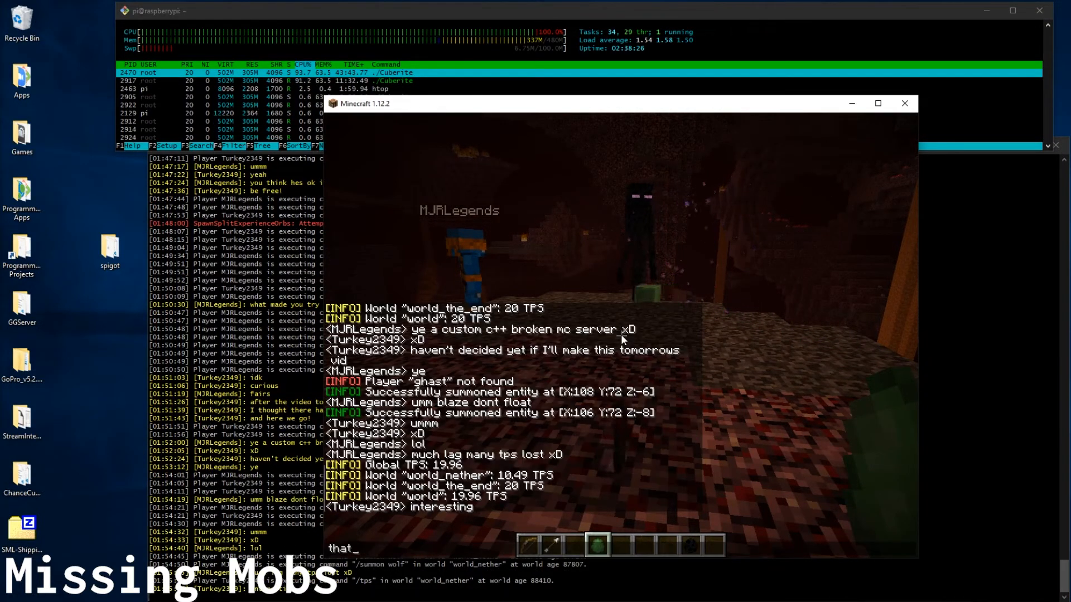
pyautogui.write('they havent')
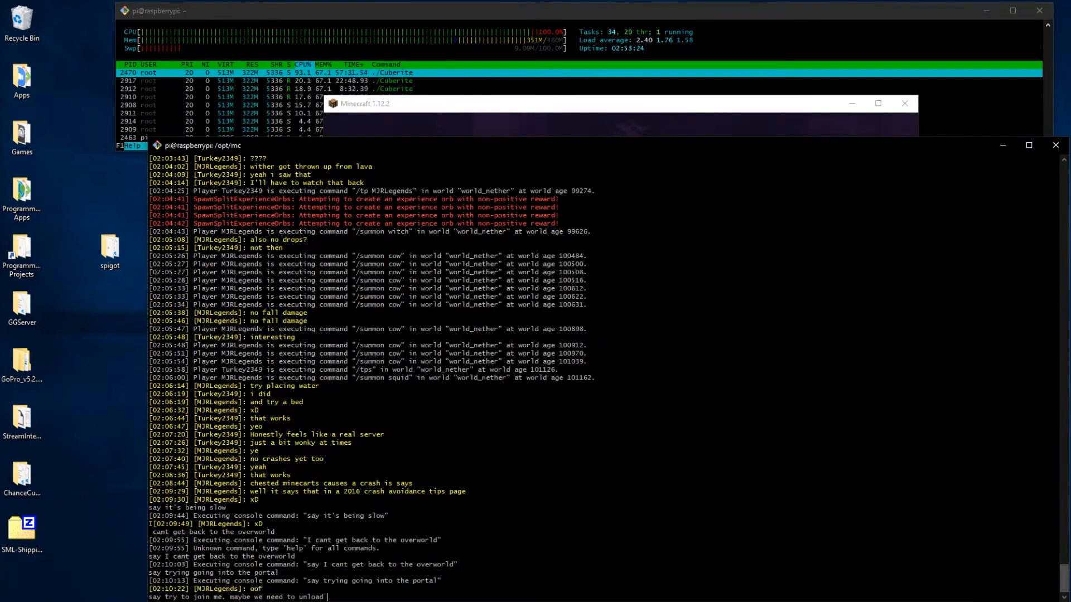
# Resume the game and search the creative inventory for 'mine', then 'tra'
pyautogui.press('Escape')
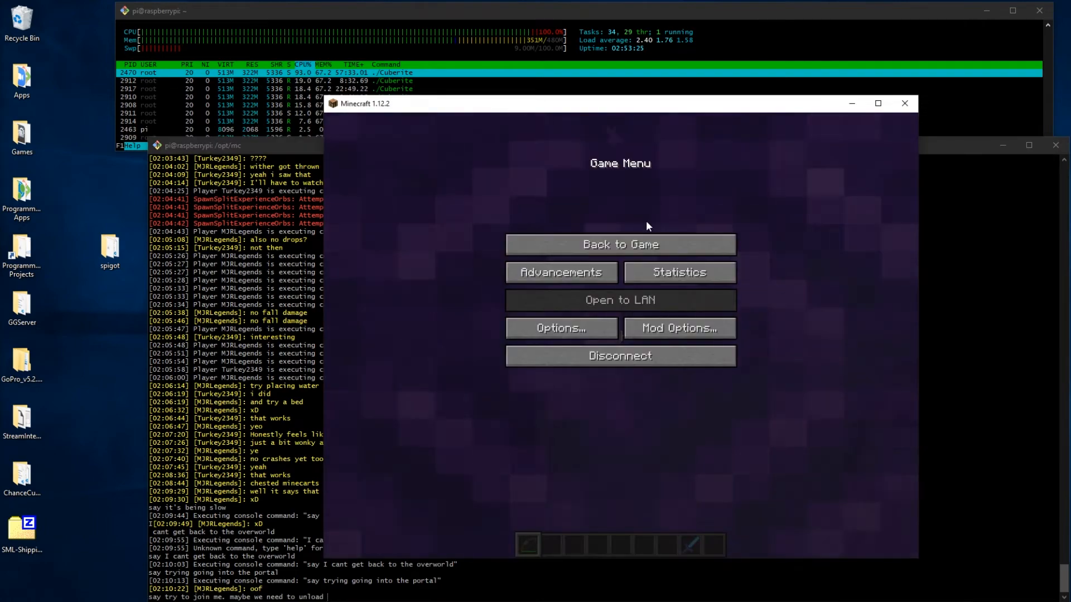
pyautogui.click(618, 244)
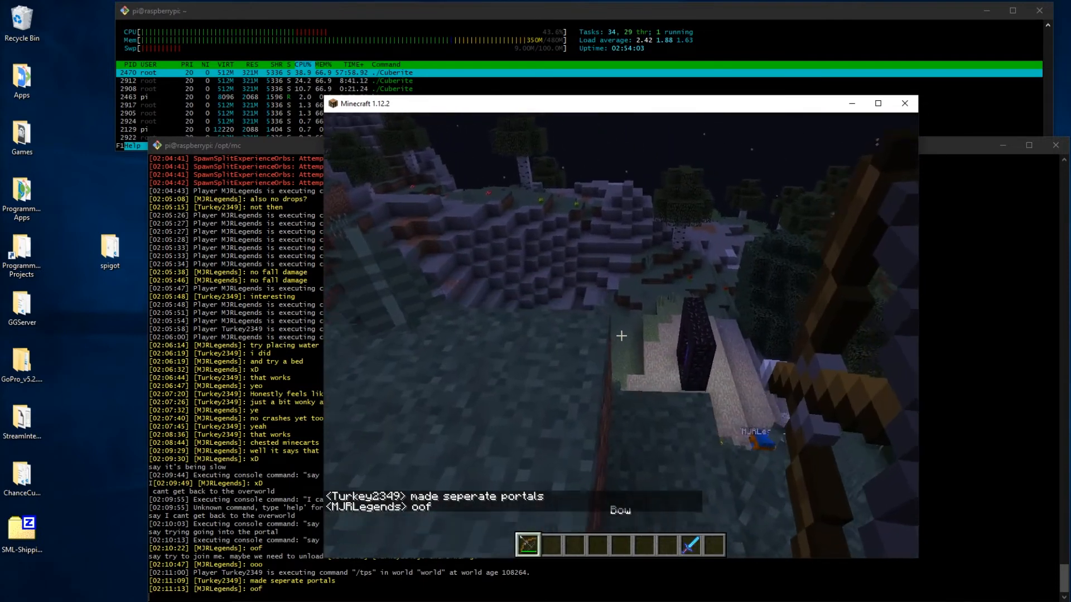
pyautogui.press('e')
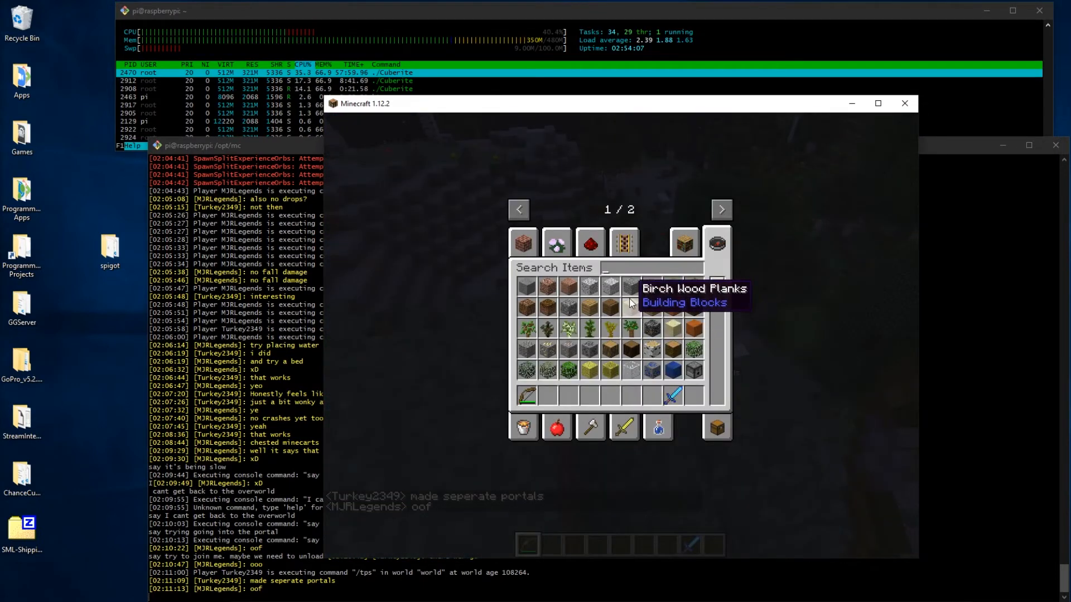
pyautogui.write('mine')
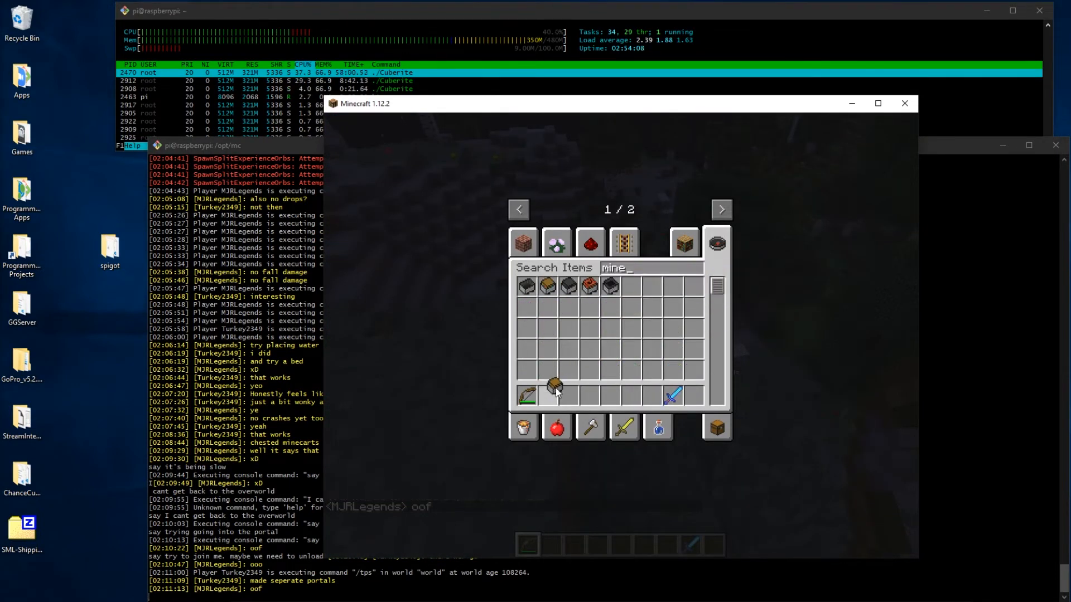
pyautogui.write('tra')
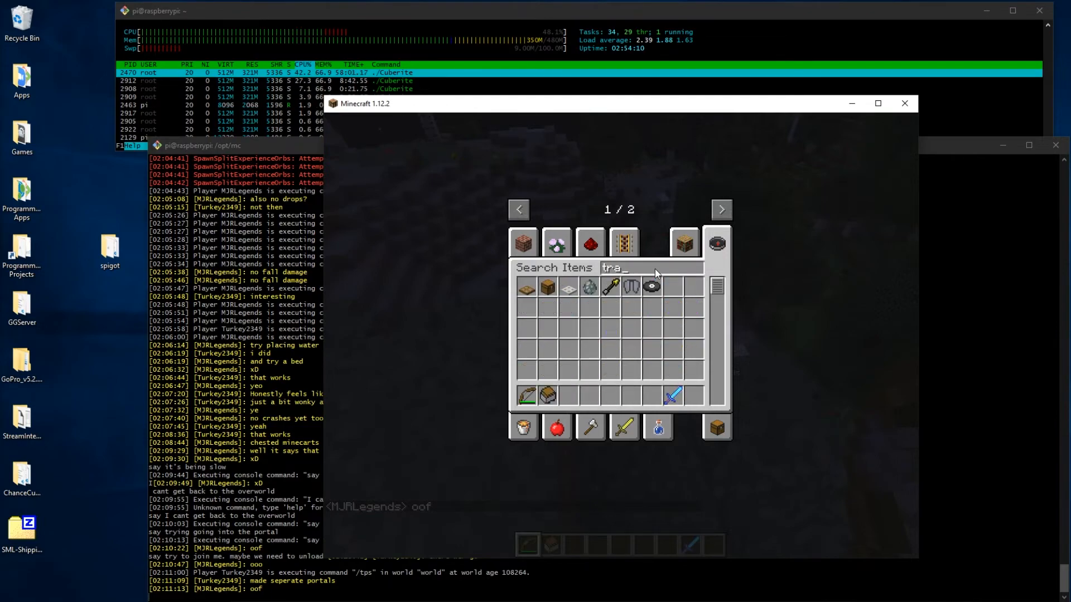